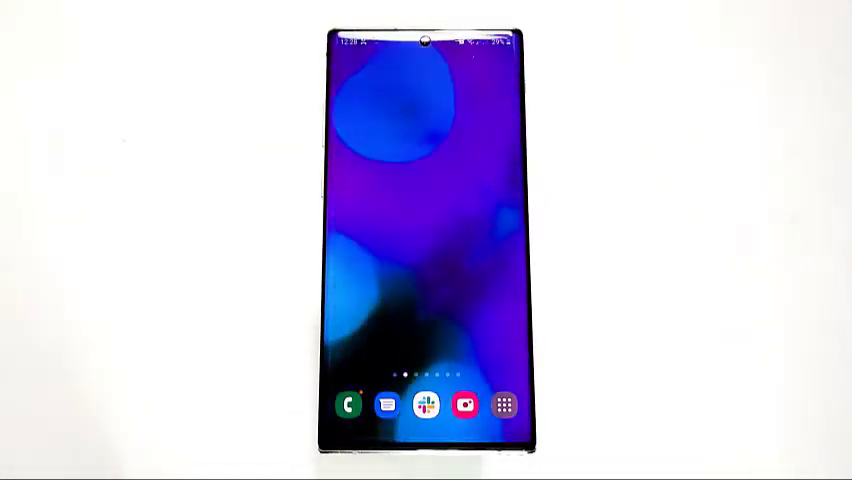
Launch the Phone app from the home screen to reach the dialer keypad.
left_click(349, 404)
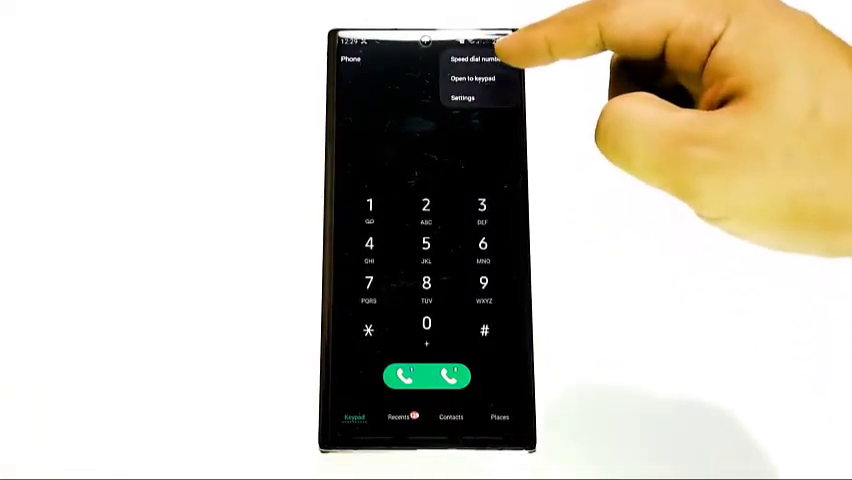
Choose 'Speed dial numbers' from the More options menu.
left_click(470, 63)
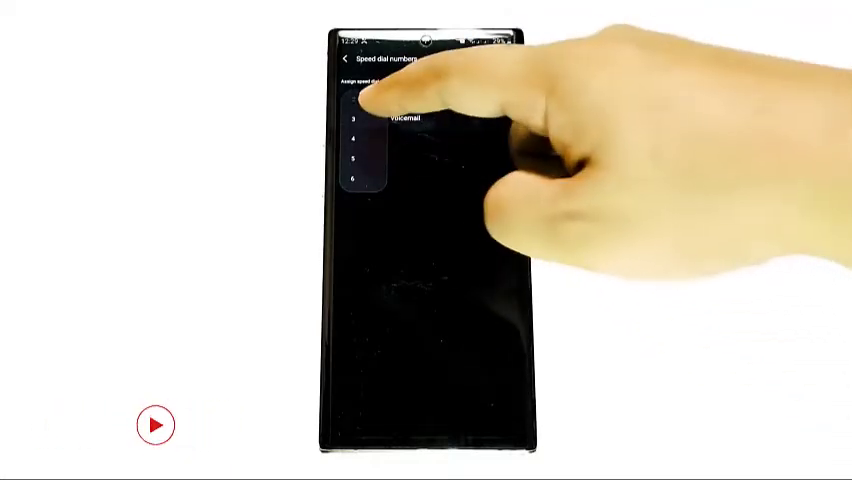
Select an empty speed dial slot to open the Select contact list.
left_click(378, 115)
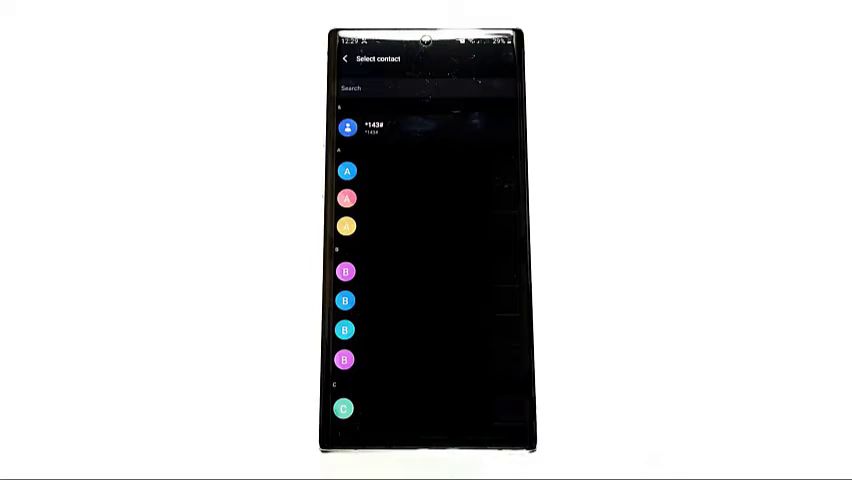